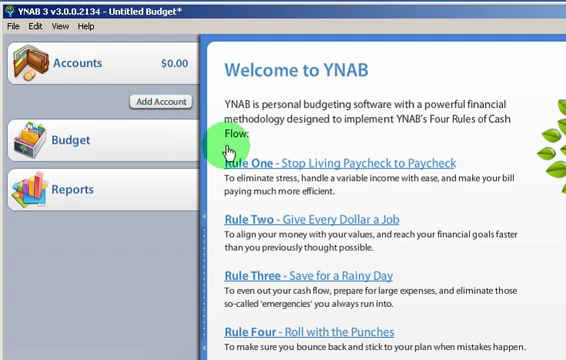
{"action": "mouse_move", "coordinate": [340, 251]}
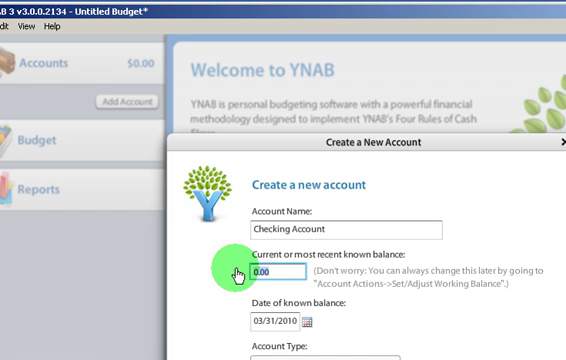
- Create the Checking Account with a 1200 starting balance
{"action": "type", "text": "1200"}
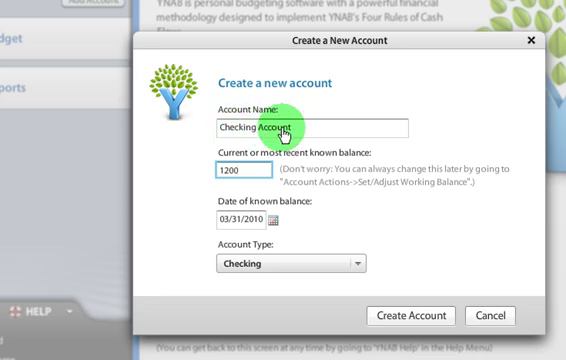
{"action": "mouse_move", "coordinate": [365, 265]}
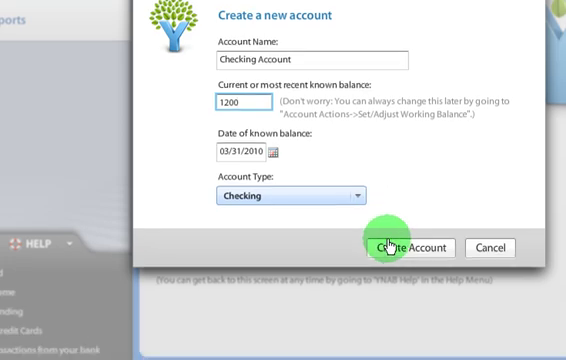
{"action": "left_click", "coordinate": [409, 248]}
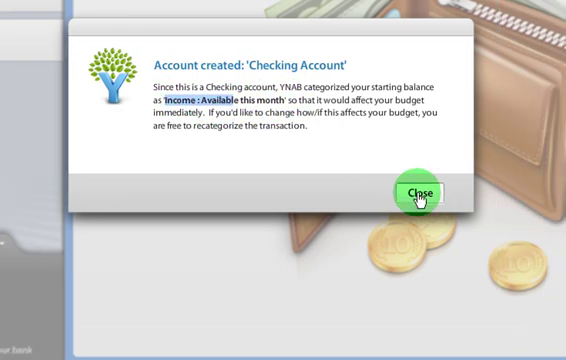
- Dismiss the account-created message to reveal March with $1,200 to budget
{"action": "left_click", "coordinate": [423, 191]}
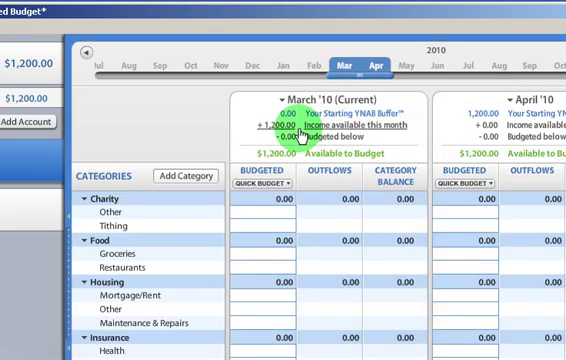
{"action": "mouse_move", "coordinate": [325, 250]}
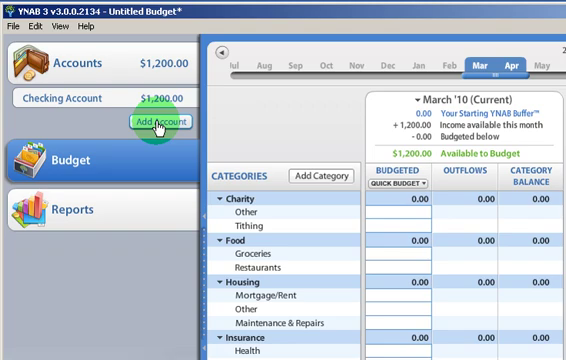
- Create 'Savings Account' of Savings type with a 3000 balance and close the confirmation
{"action": "left_click", "coordinate": [148, 122]}
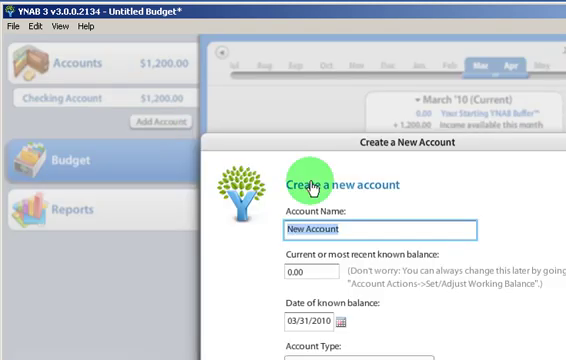
{"action": "type", "text": "Savings"}
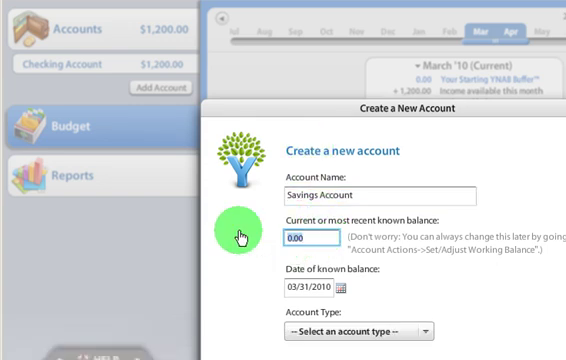
{"action": "type", "text": "3000"}
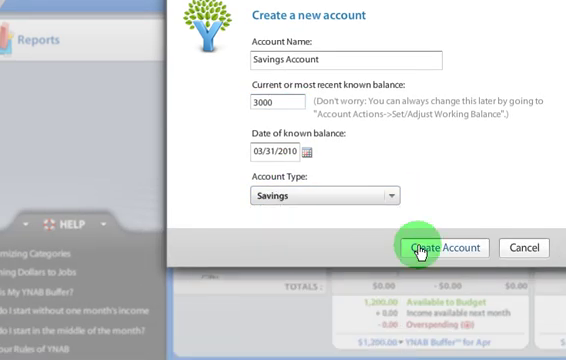
{"action": "left_click", "coordinate": [447, 248]}
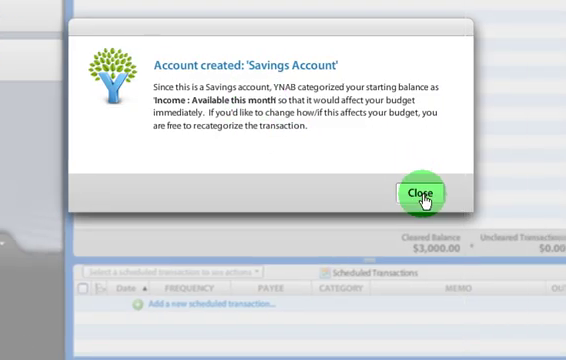
{"action": "left_click", "coordinate": [434, 191]}
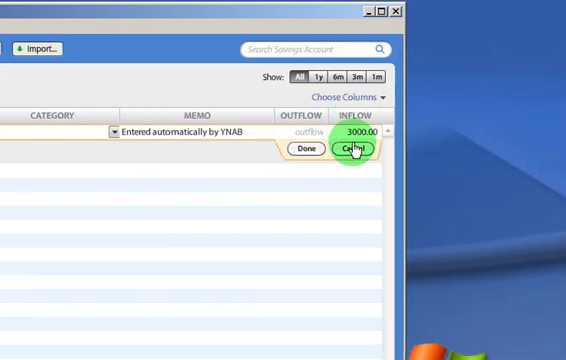
{"action": "left_click", "coordinate": [352, 148]}
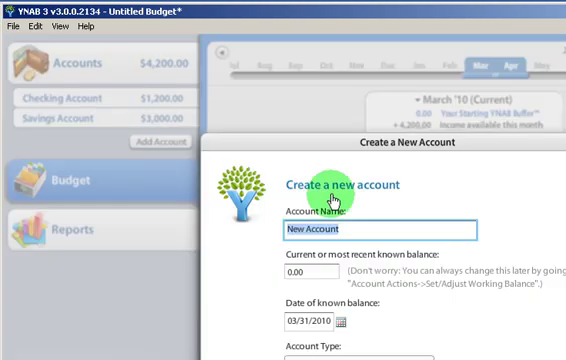
- Create 'Investment Account' with a 20000 off-budget balance and close the confirmation
{"action": "type", "text": "Investment"}
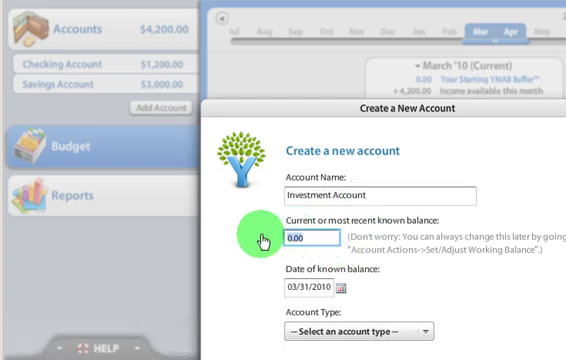
{"action": "type", "text": "20000"}
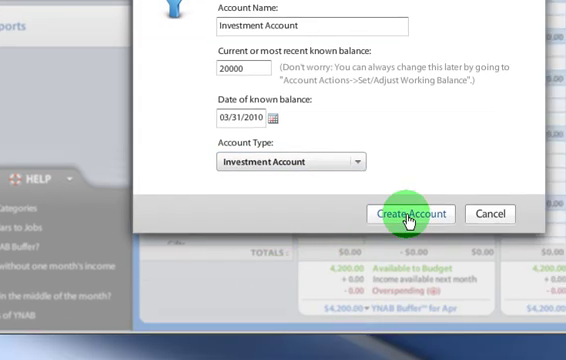
{"action": "left_click", "coordinate": [408, 213]}
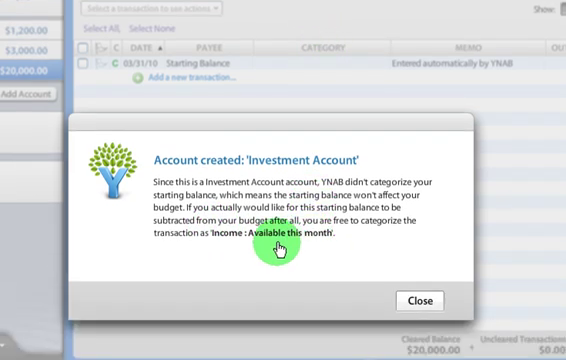
{"action": "left_click", "coordinate": [420, 300]}
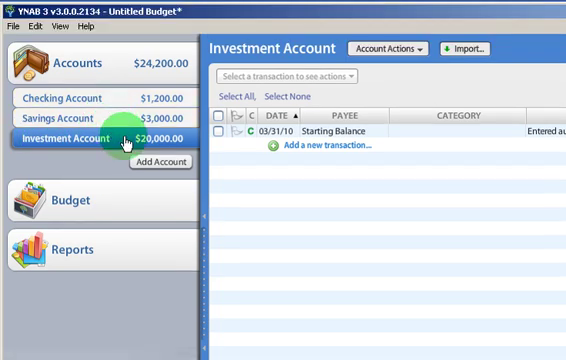
{"action": "mouse_move", "coordinate": [311, 216]}
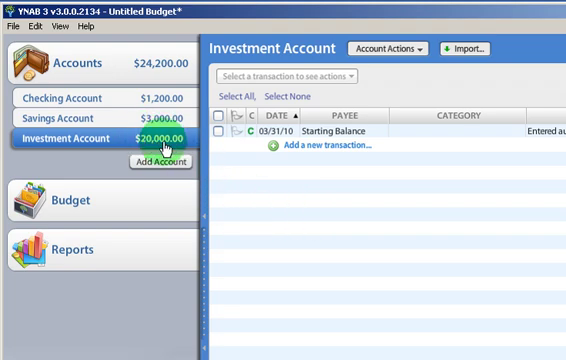
{"action": "mouse_move", "coordinate": [118, 104]}
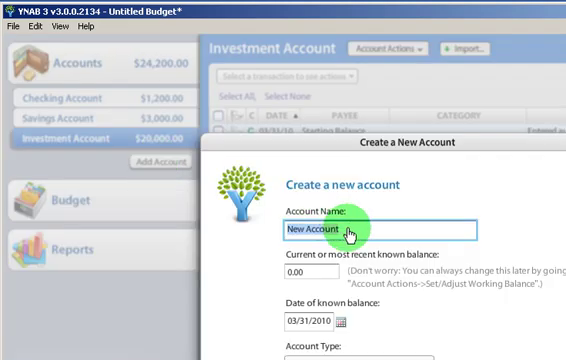
- Create 'Credit Card Account' of Credit Card type with a 750 balance
{"action": "type", "text": "Credit Card"}
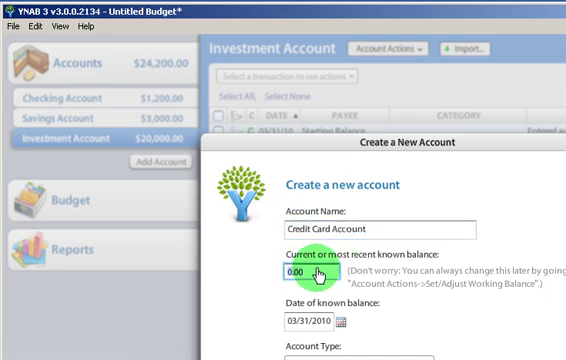
{"action": "type", "text": "750"}
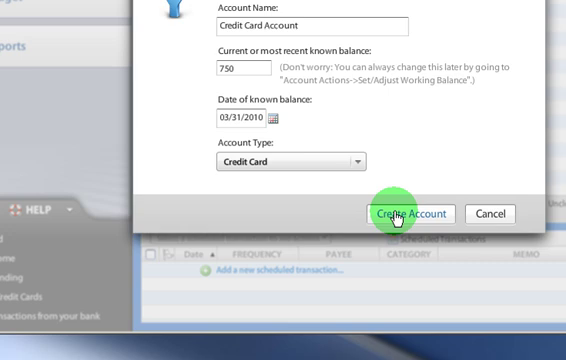
{"action": "left_click", "coordinate": [398, 213]}
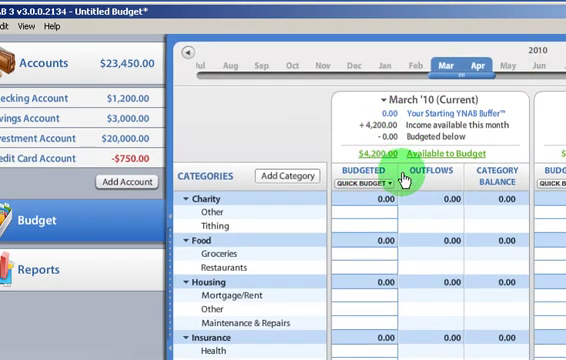
- Scroll through March's categories, all at 0.00 with $4,200 available
{"action": "scroll", "scroll_direction": "down", "scroll_amount": 3}
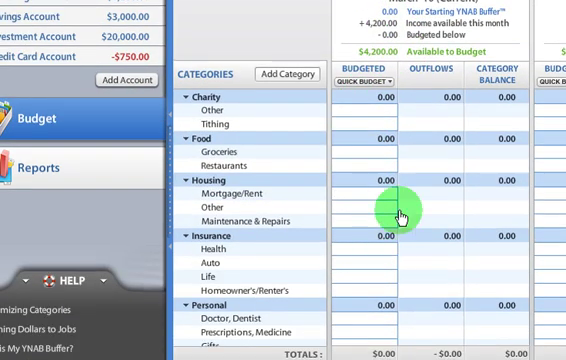